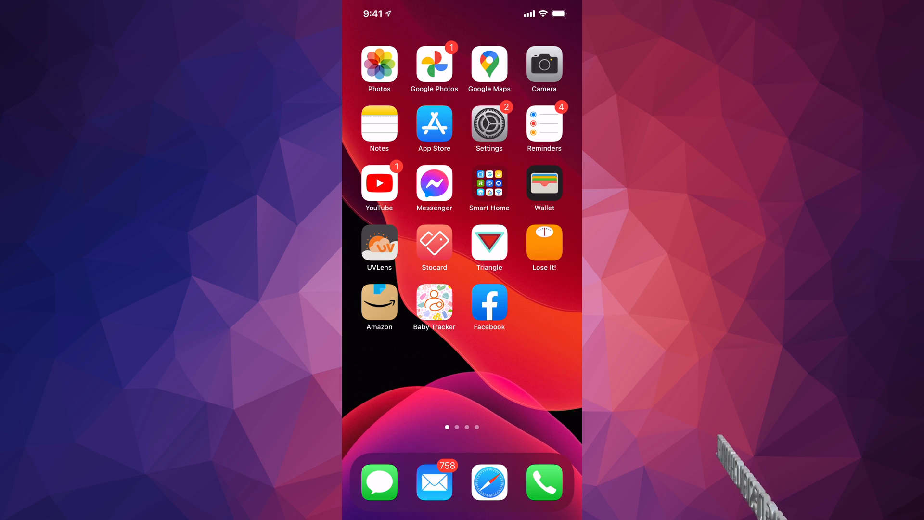
# Step: Launch the Settings app from the Home Screen
pyautogui.click(489, 125)
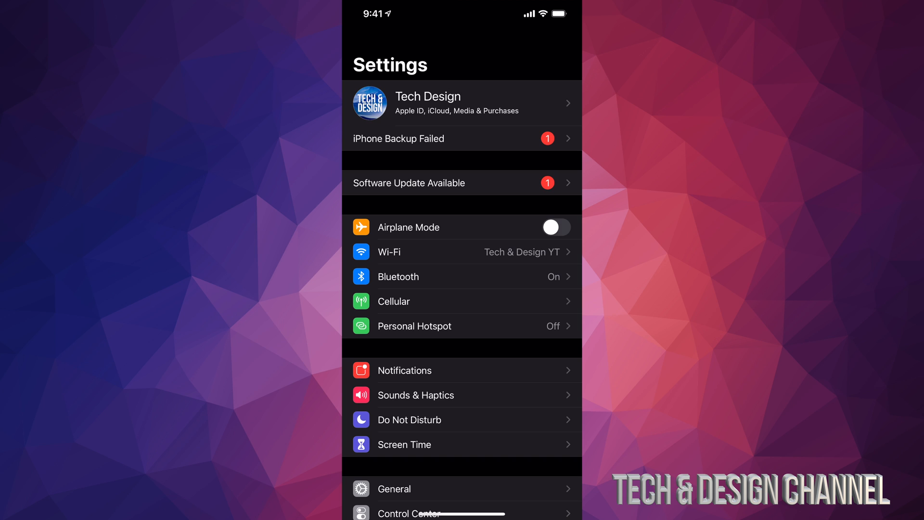
# Step: Scroll down the Settings list toward the General entry
pyautogui.scroll(-3)
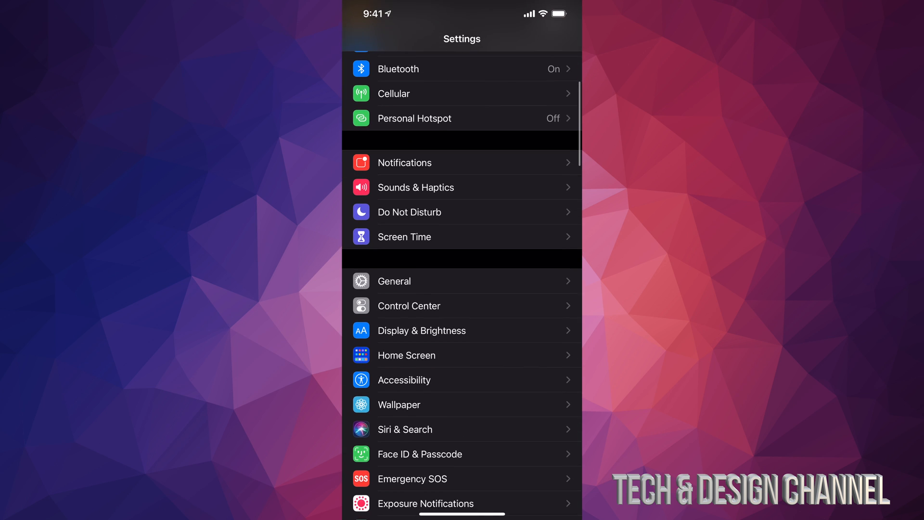
pyautogui.scroll(-3)
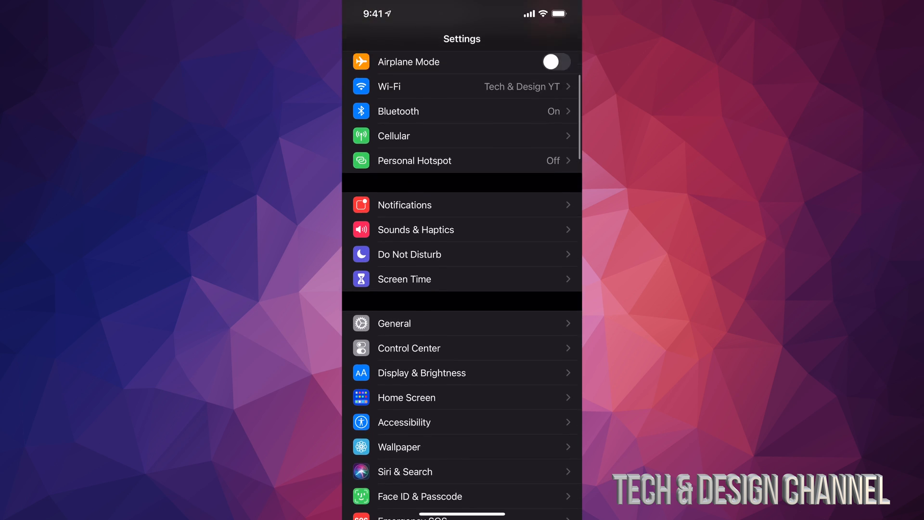
pyautogui.scroll(-3)
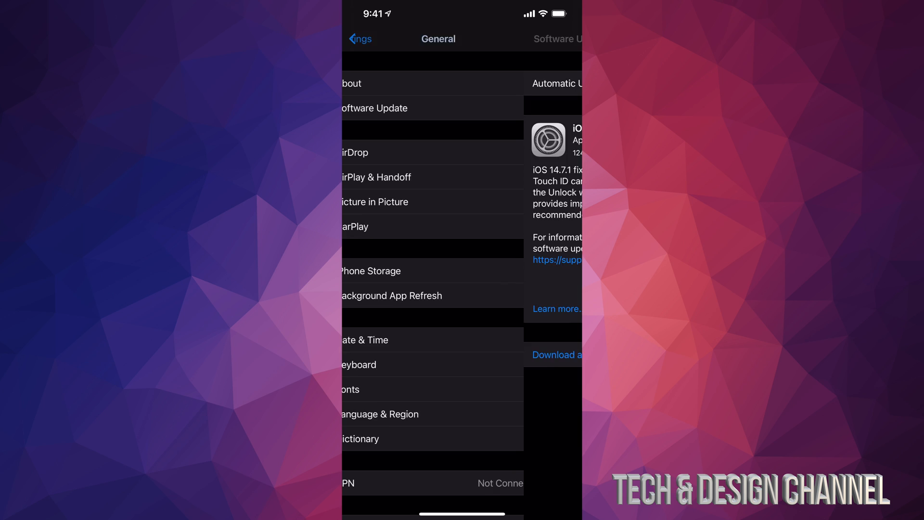
# Step: Go into General to reach the Software Update page for iOS 14.7.1 (124 MB)
pyautogui.click(359, 39)
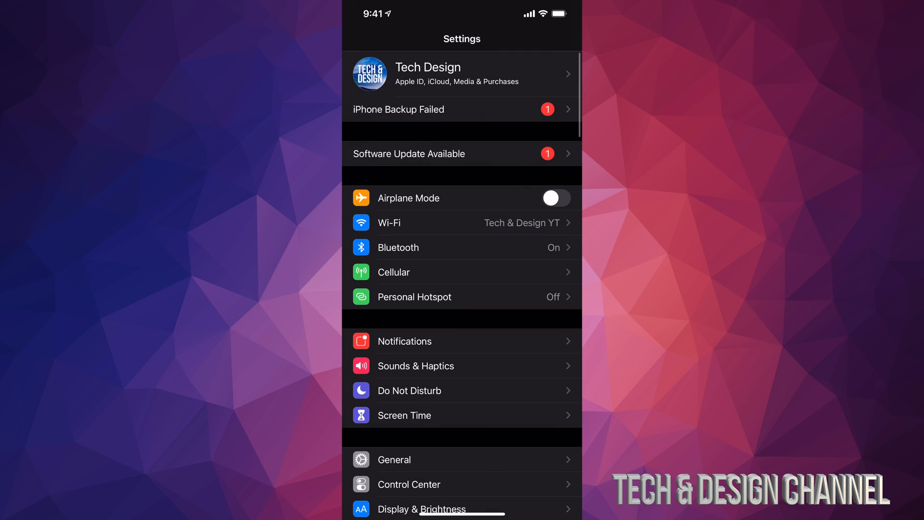
pyautogui.scroll(-3)
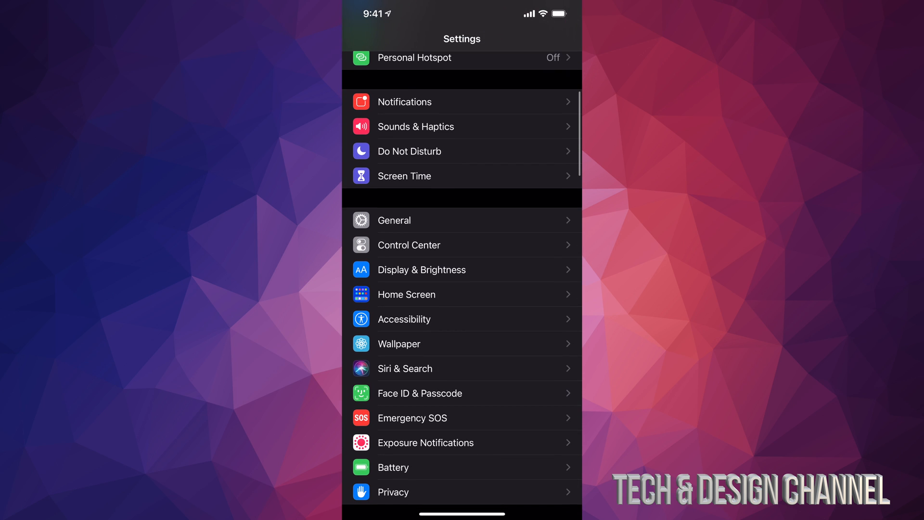
pyautogui.click(393, 220)
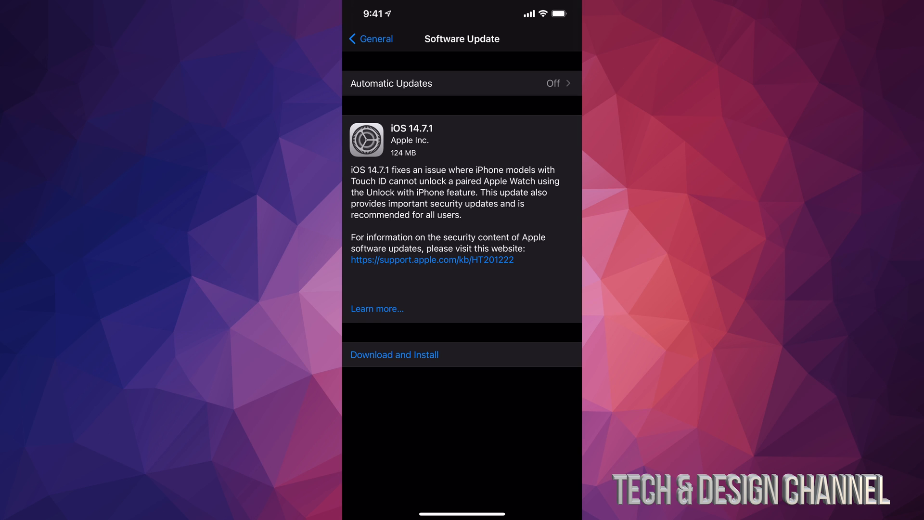
# Step: Download and Install iOS 14.7.1 and confirm until it is marked Downloaded
pyautogui.click(394, 354)
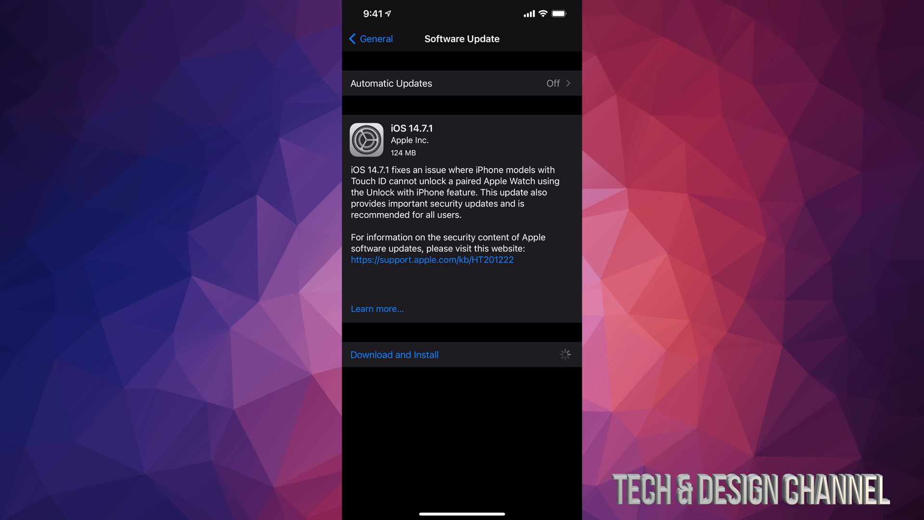
pyautogui.click(394, 354)
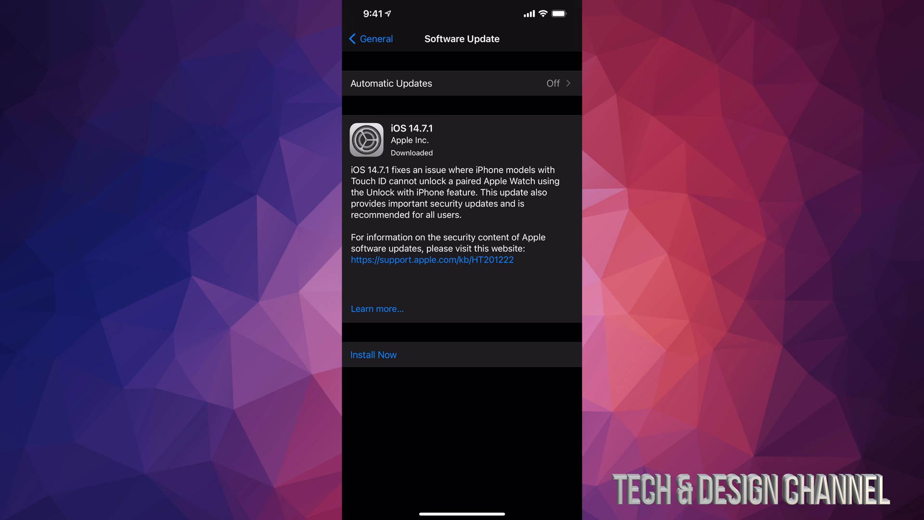
# Step: Install the update now, then reopen Settings to confirm no update is pending
pyautogui.click(374, 354)
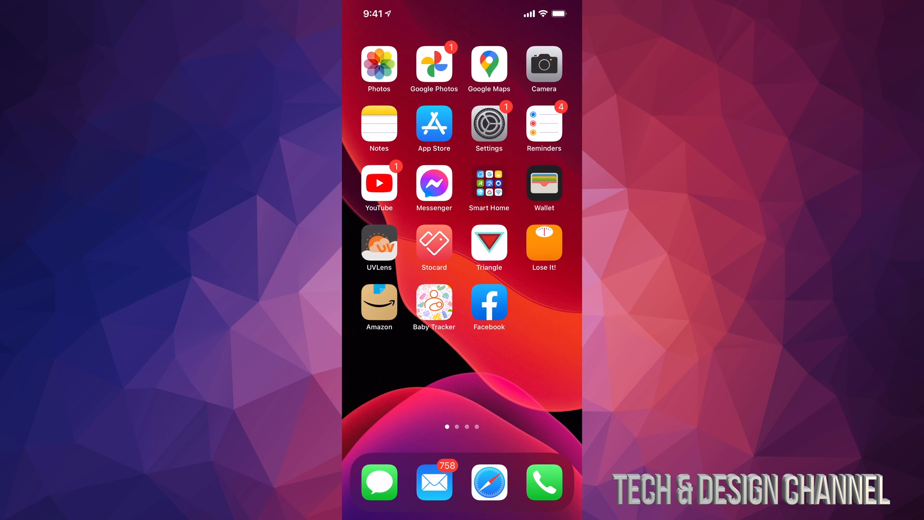
pyautogui.click(489, 125)
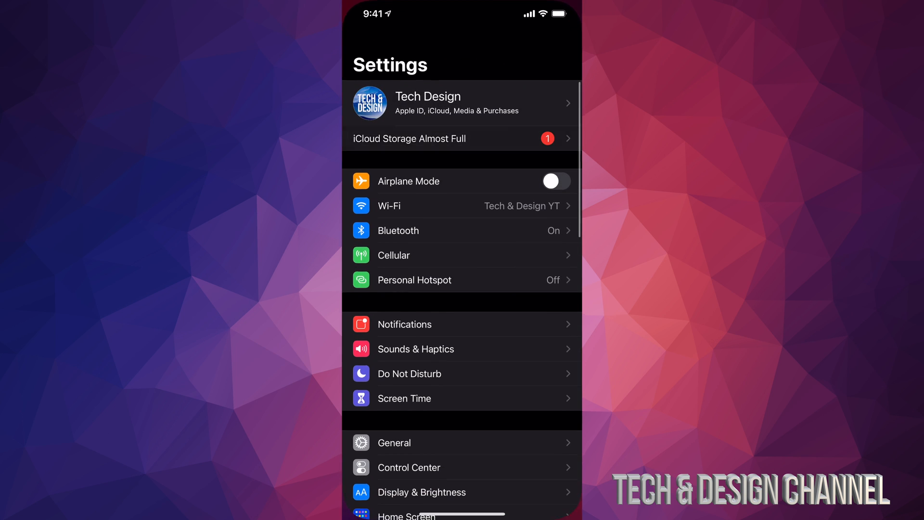